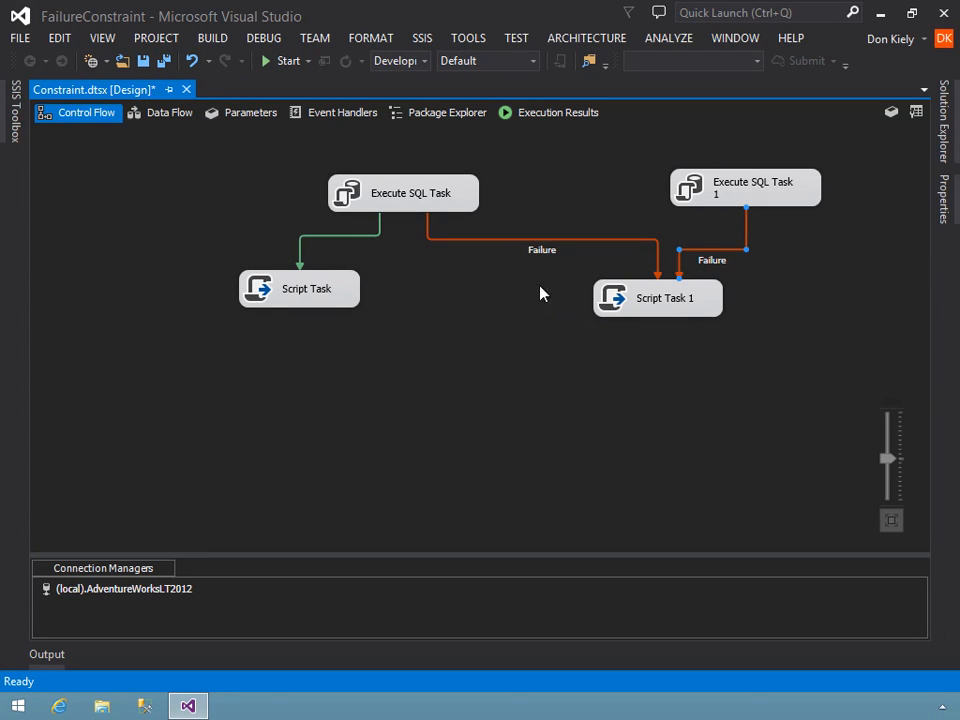
# - Debug-run the FailureConstraint package, then preview the Product table rows from the OLE DB source
pyautogui.click(289, 61)
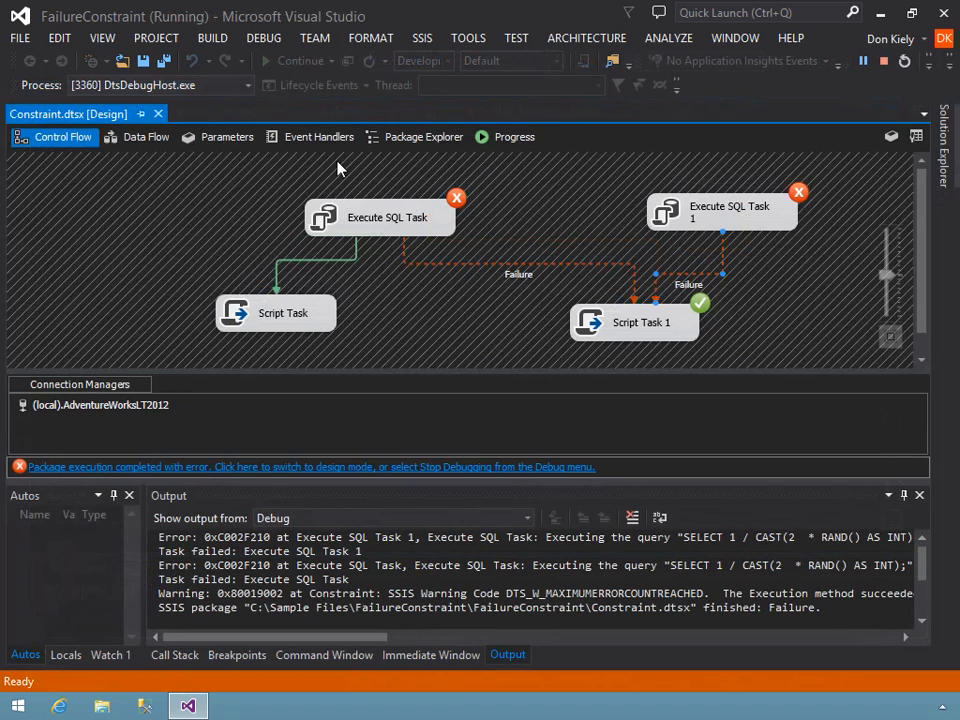
pyautogui.moveTo(510, 226)
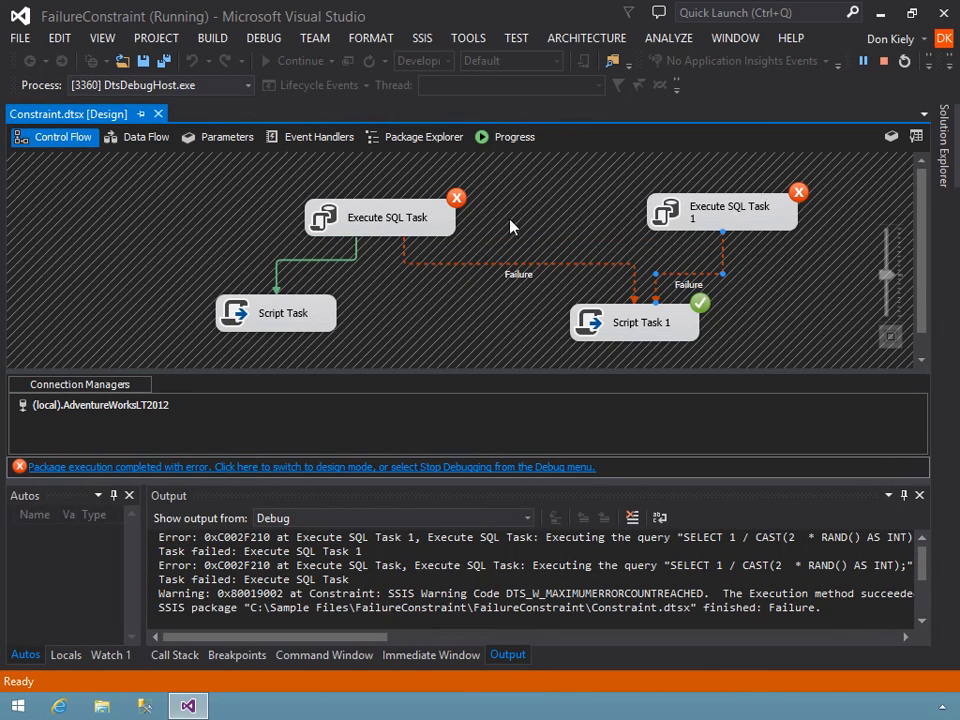
pyautogui.moveTo(640, 335)
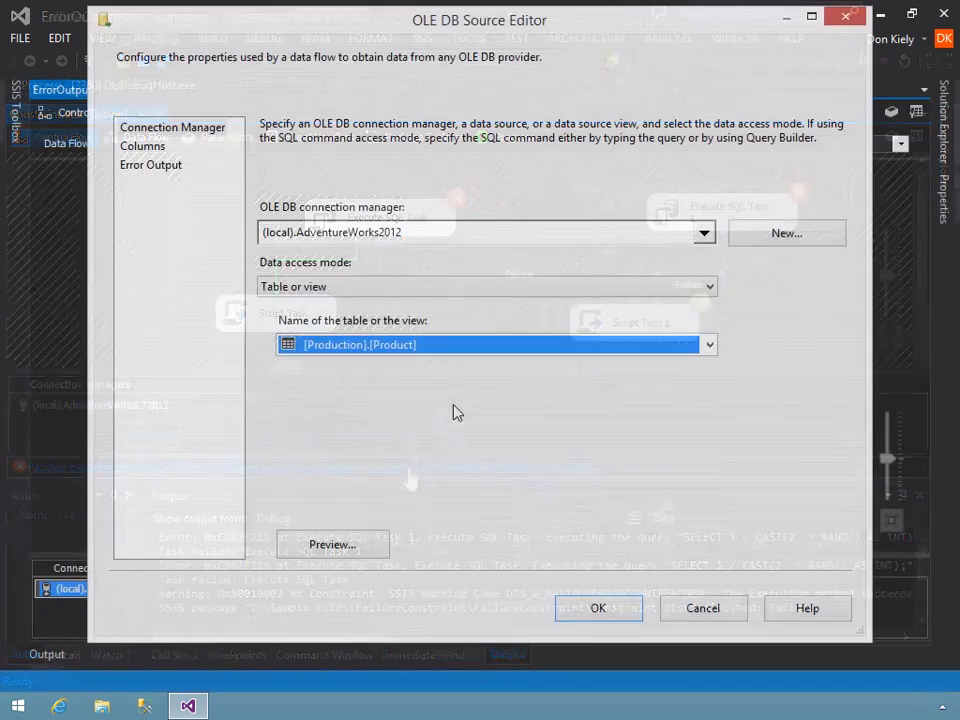
pyautogui.click(331, 544)
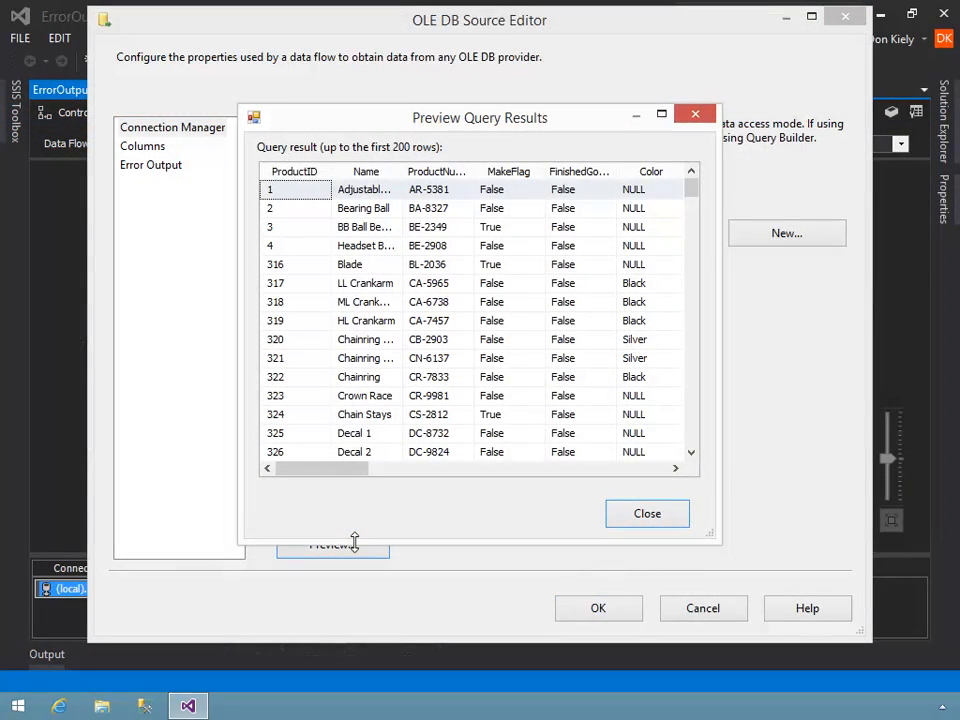
pyautogui.click(646, 513)
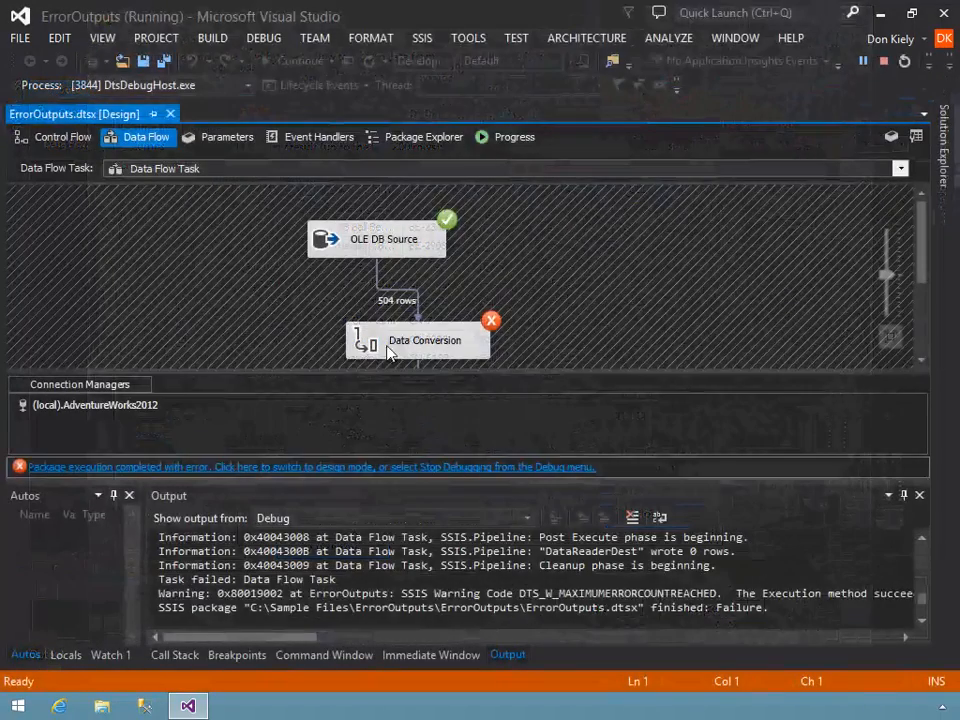
pyautogui.moveTo(392, 350)
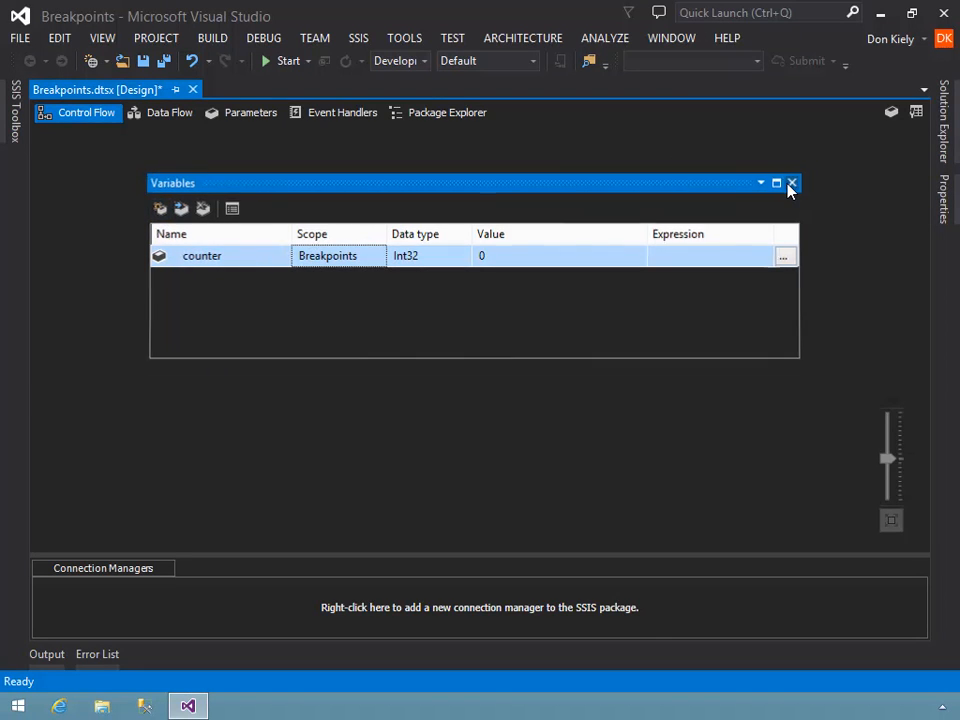
# - Close the Variables window after reviewing the Int32 counter variable set to 0
pyautogui.click(792, 183)
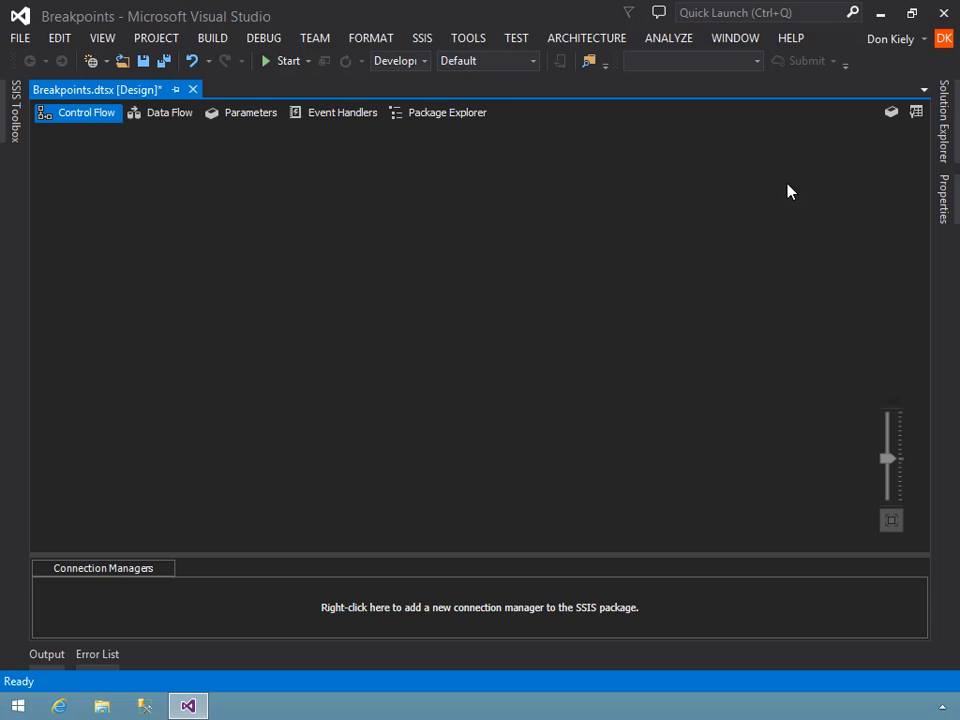